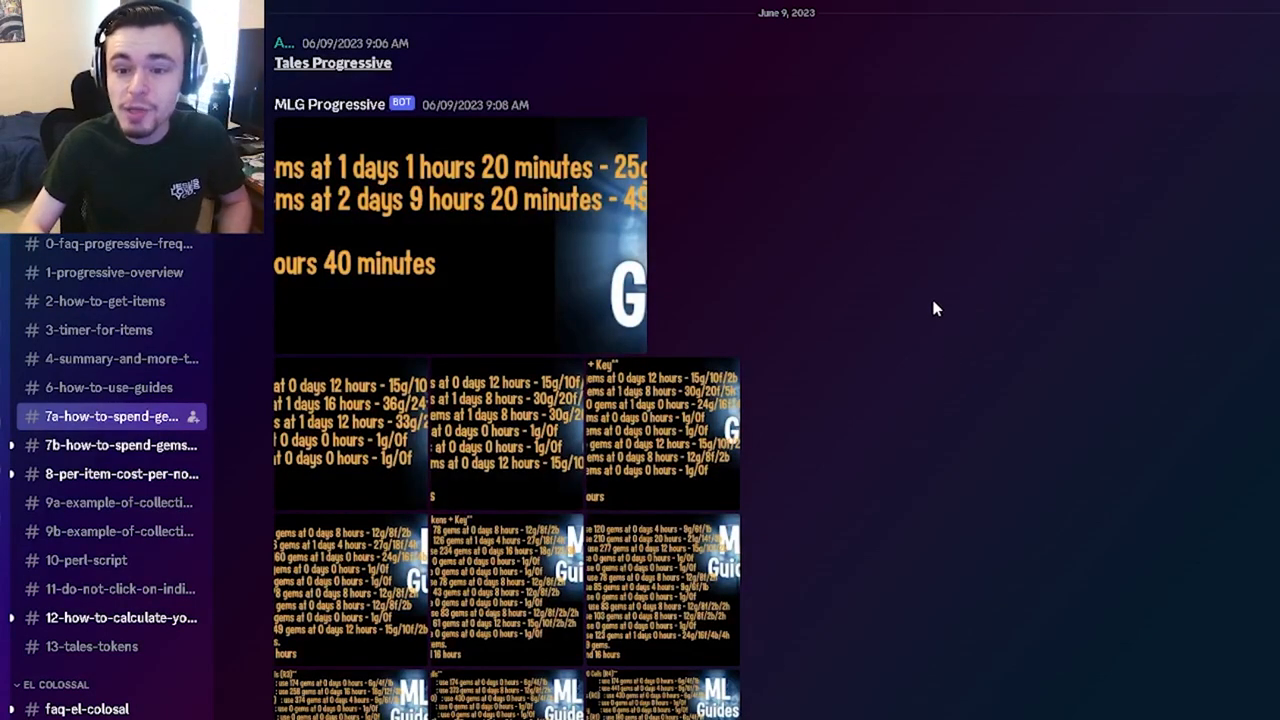
mouse_move(918, 316)
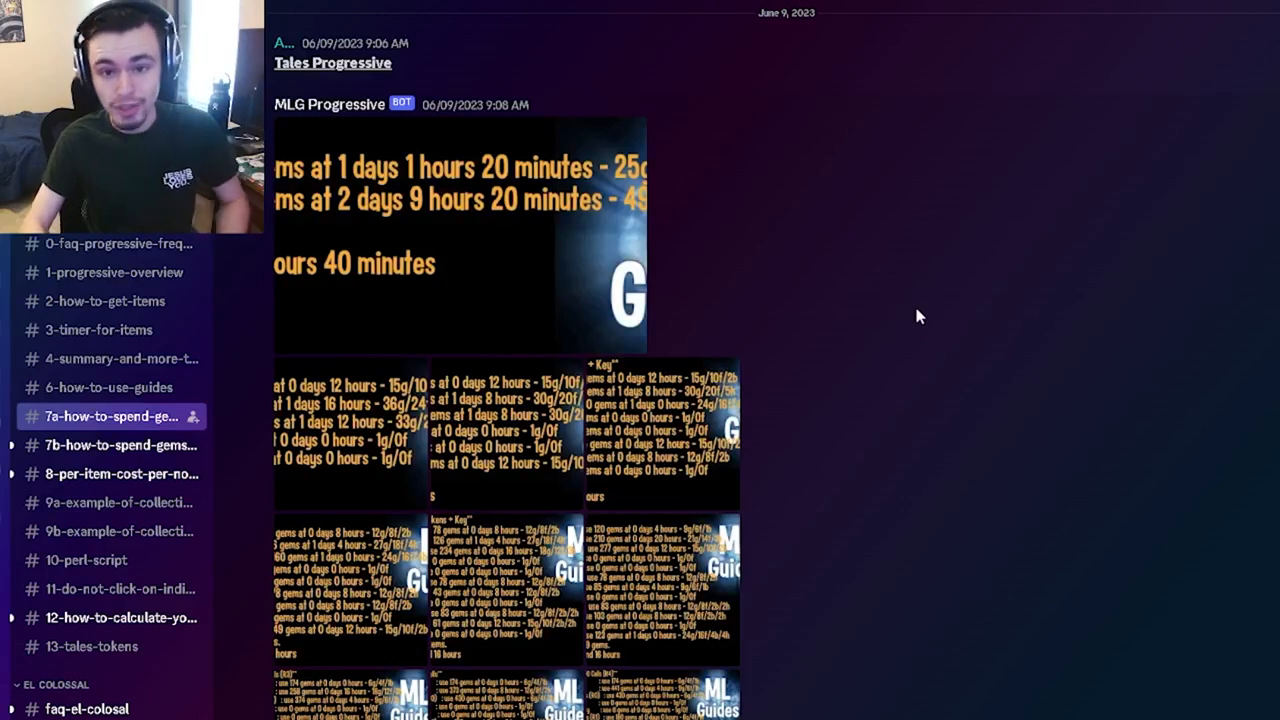
mouse_move(770, 404)
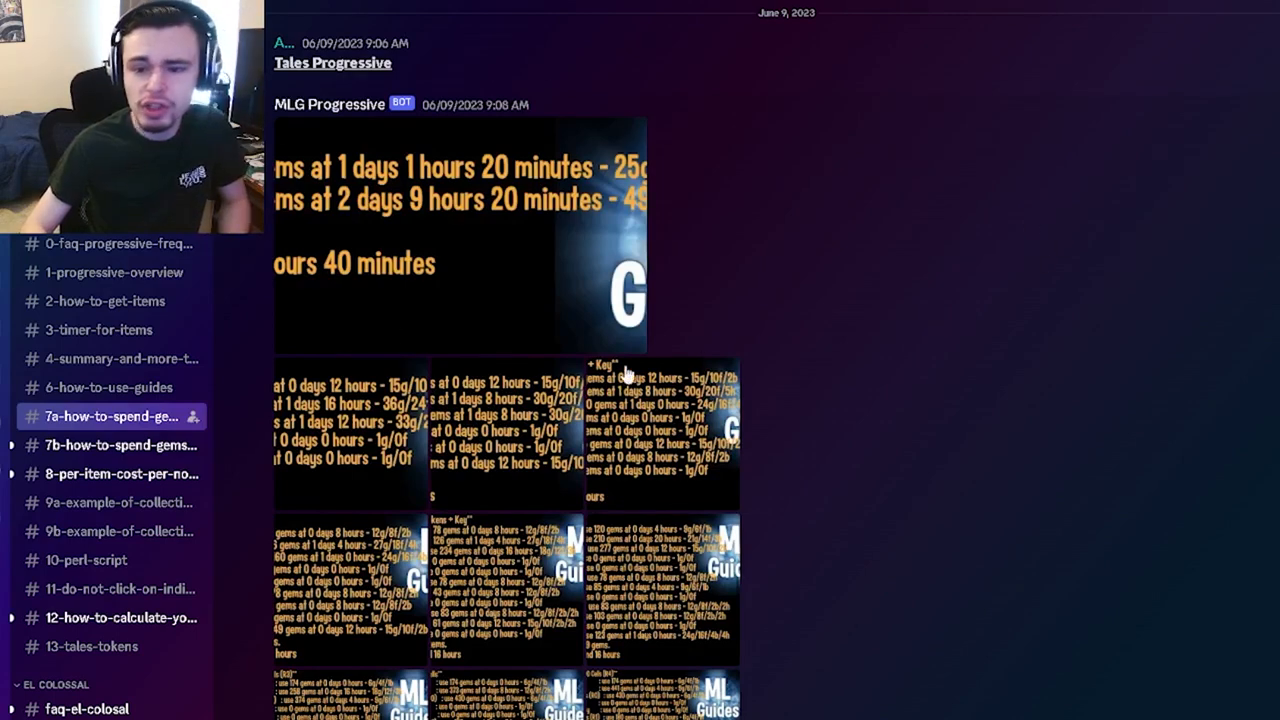
mouse_move(512, 458)
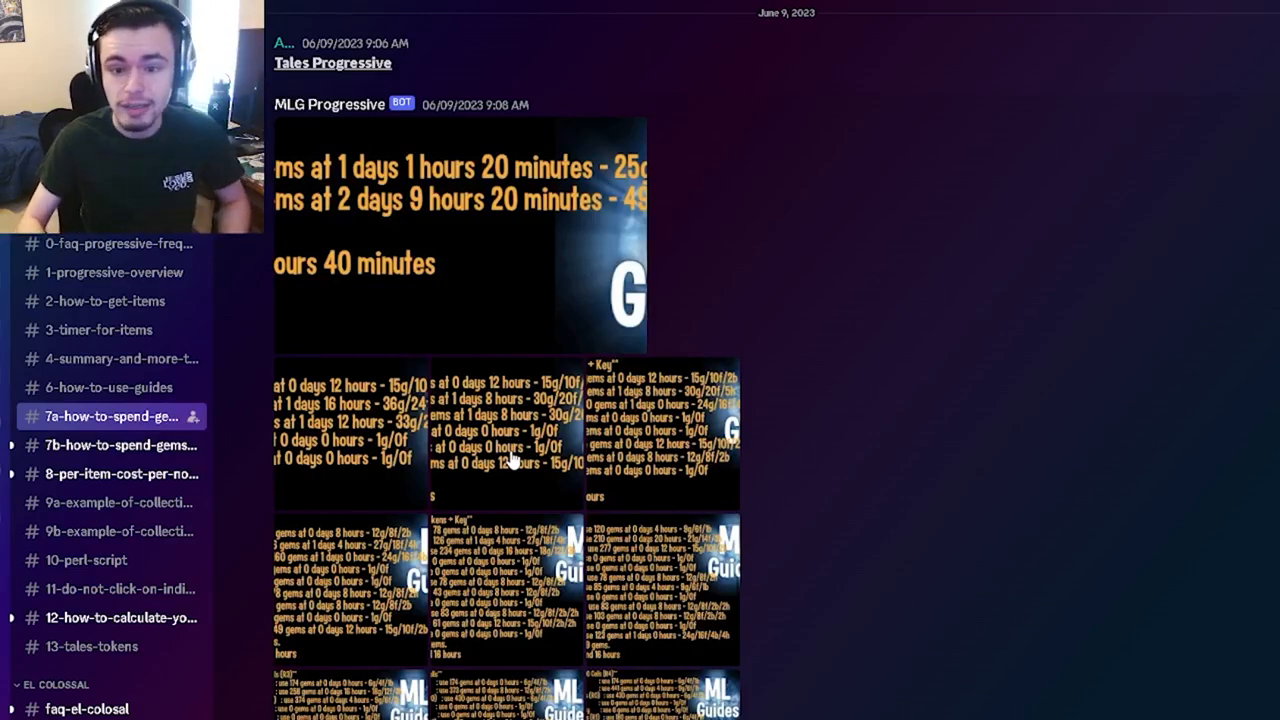
mouse_move(816, 290)
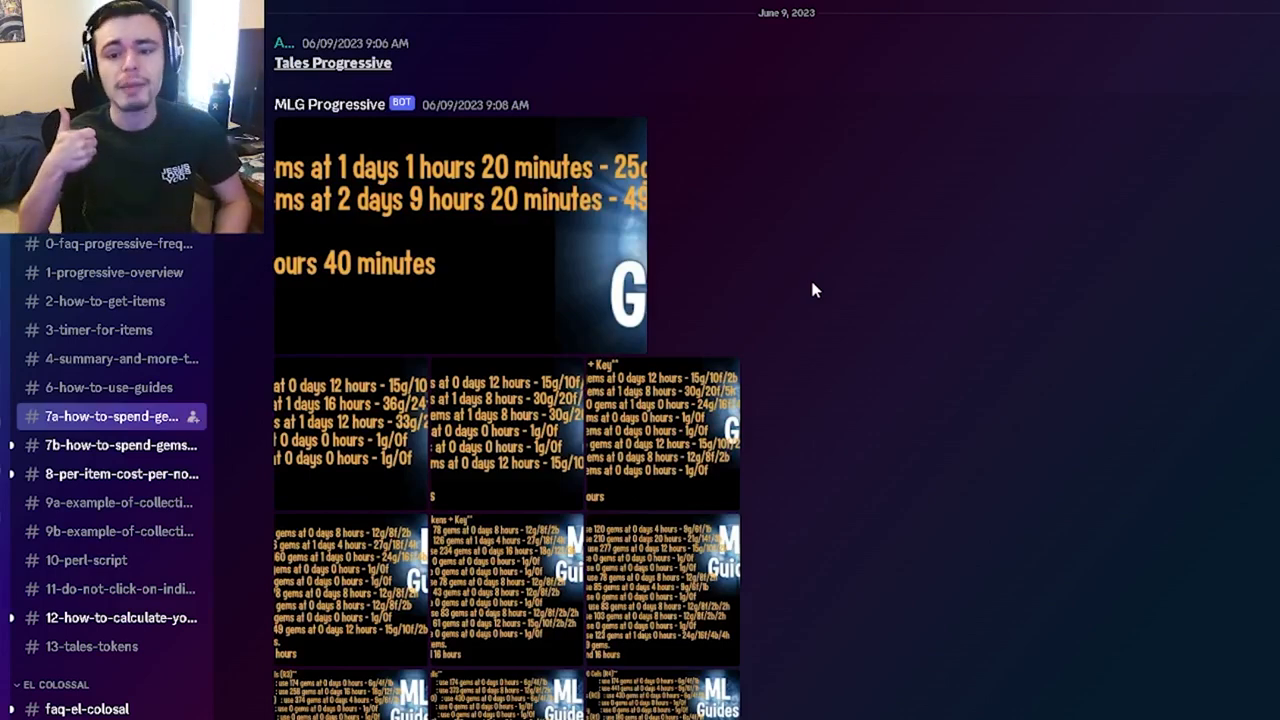
mouse_move(704, 300)
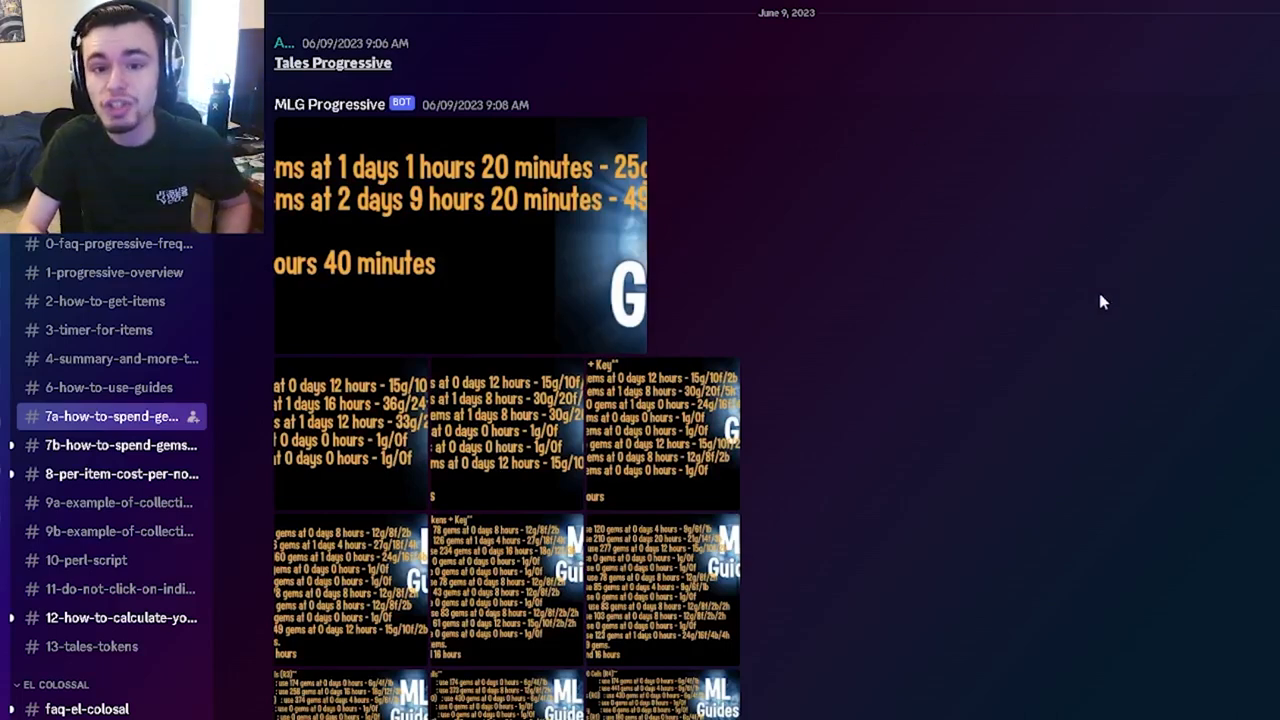
mouse_move(680, 470)
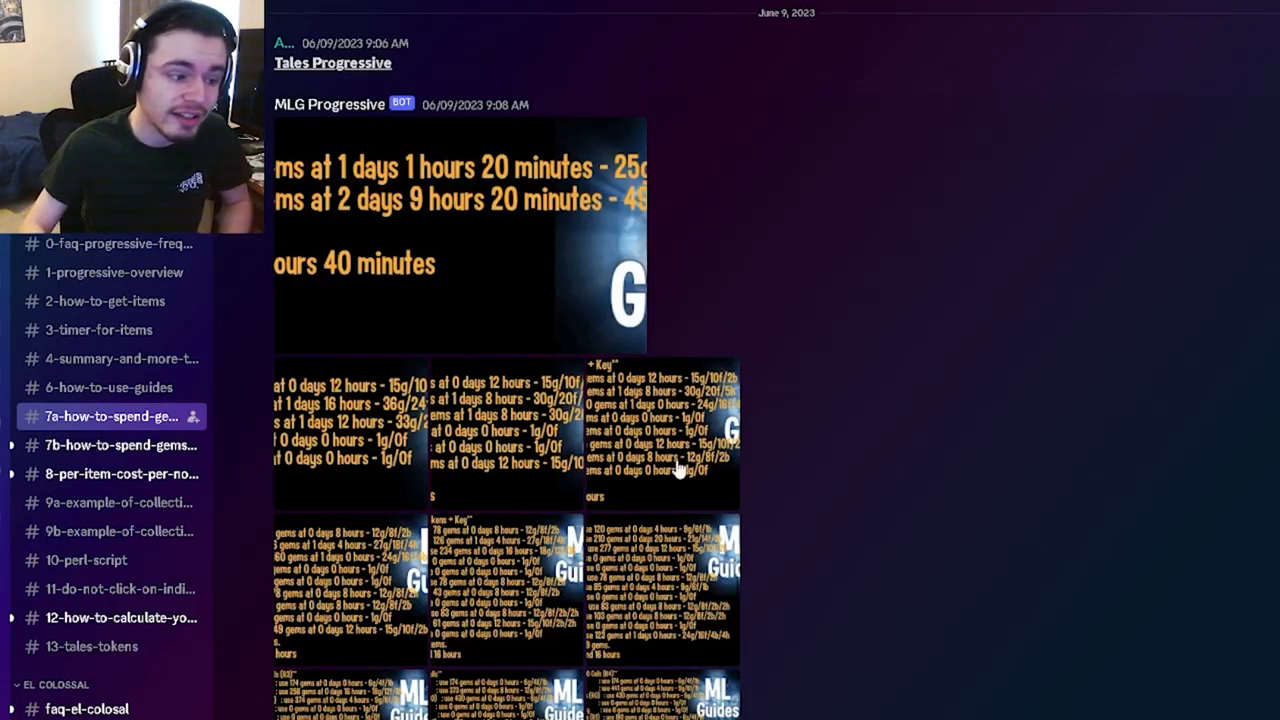
mouse_move(1276, 348)
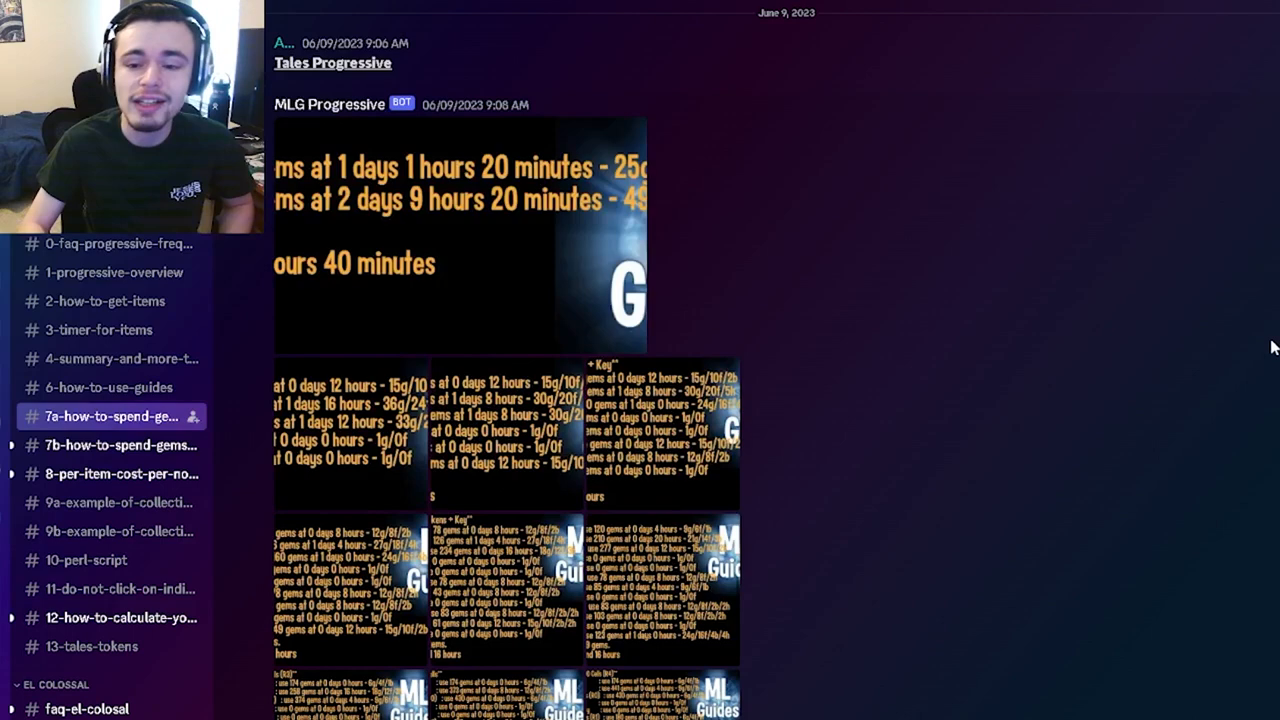
mouse_move(866, 320)
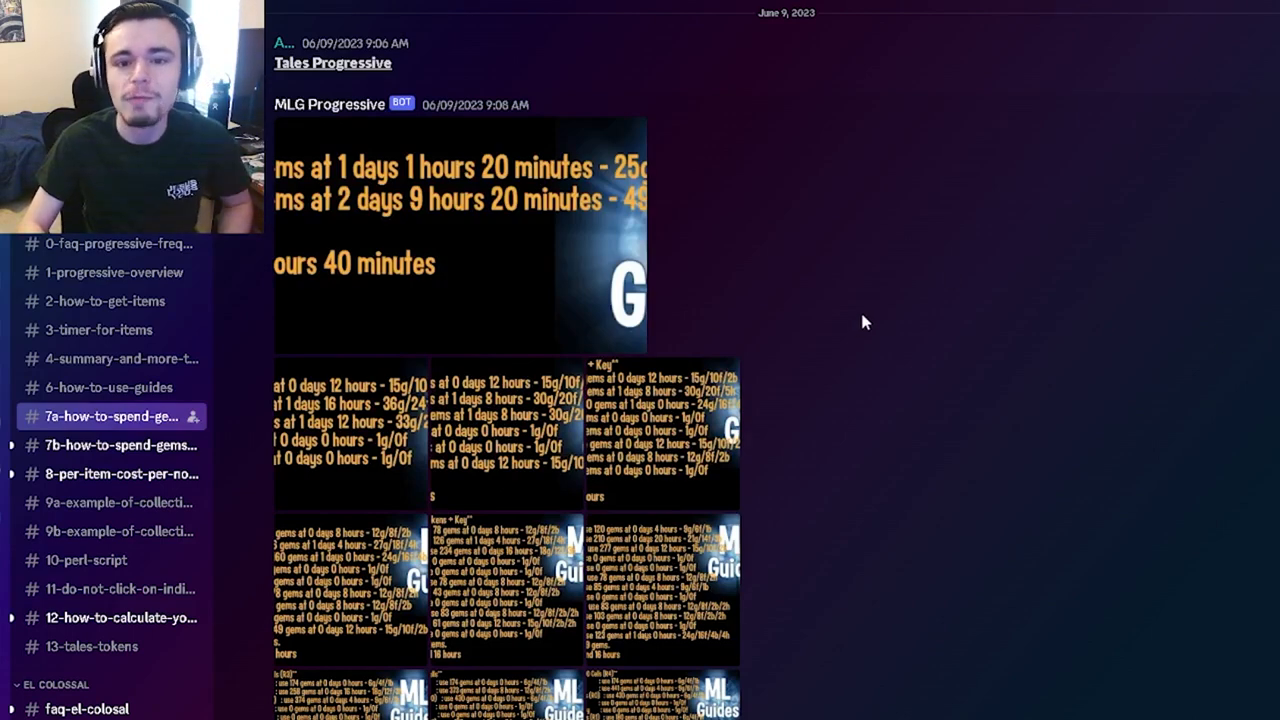
mouse_move(852, 164)
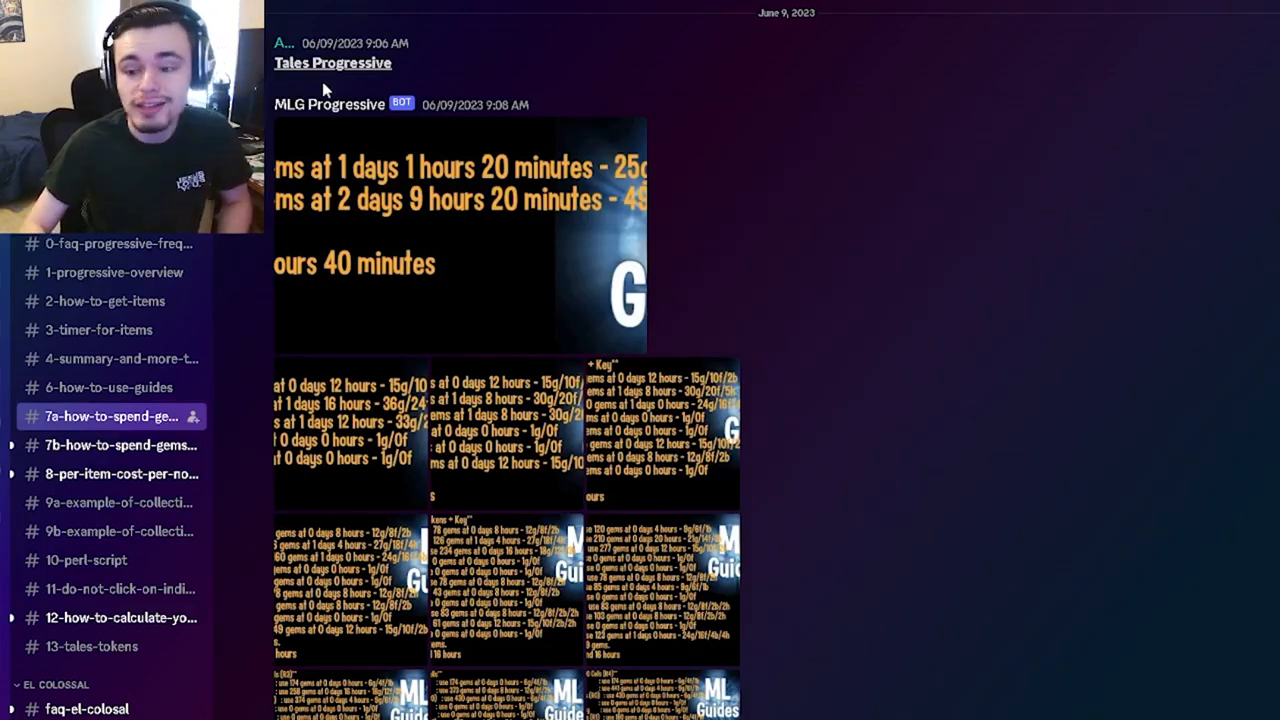
mouse_move(510, 236)
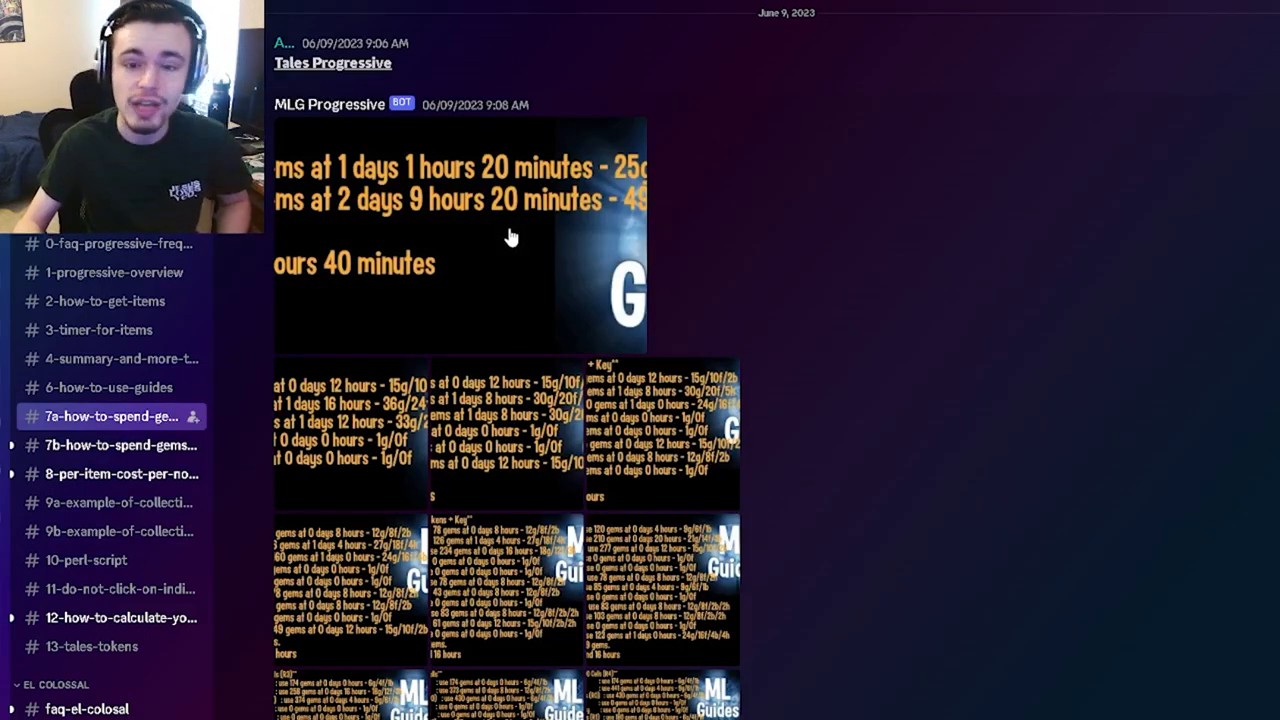
mouse_move(940, 330)
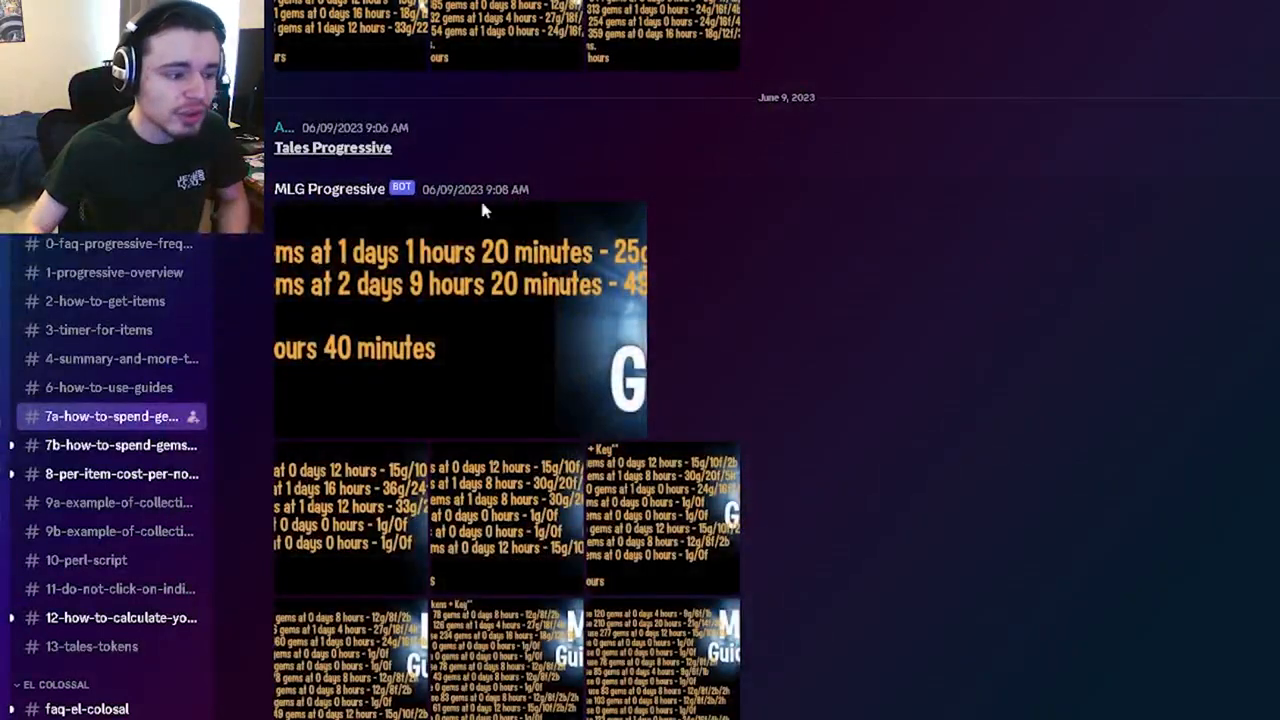
View the 200 Cells (R1) gem-cost guide image full-size from the thumbnail grid
click(456, 310)
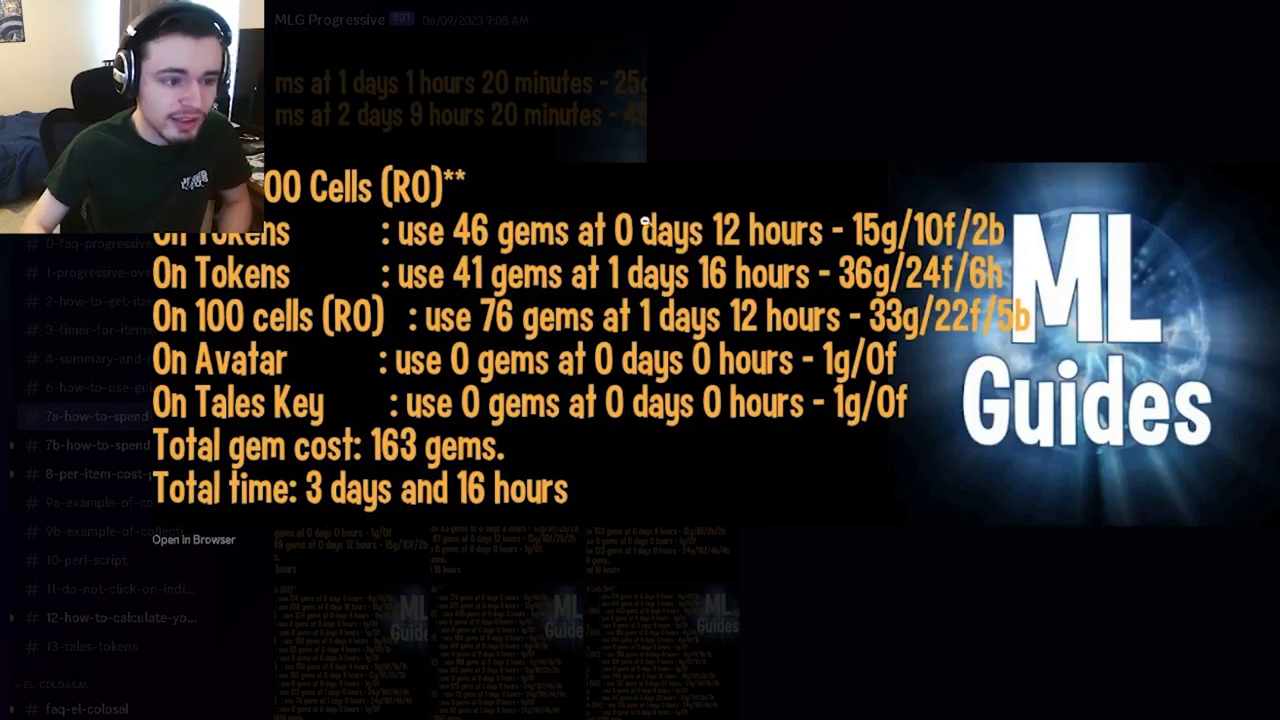
mouse_move(916, 194)
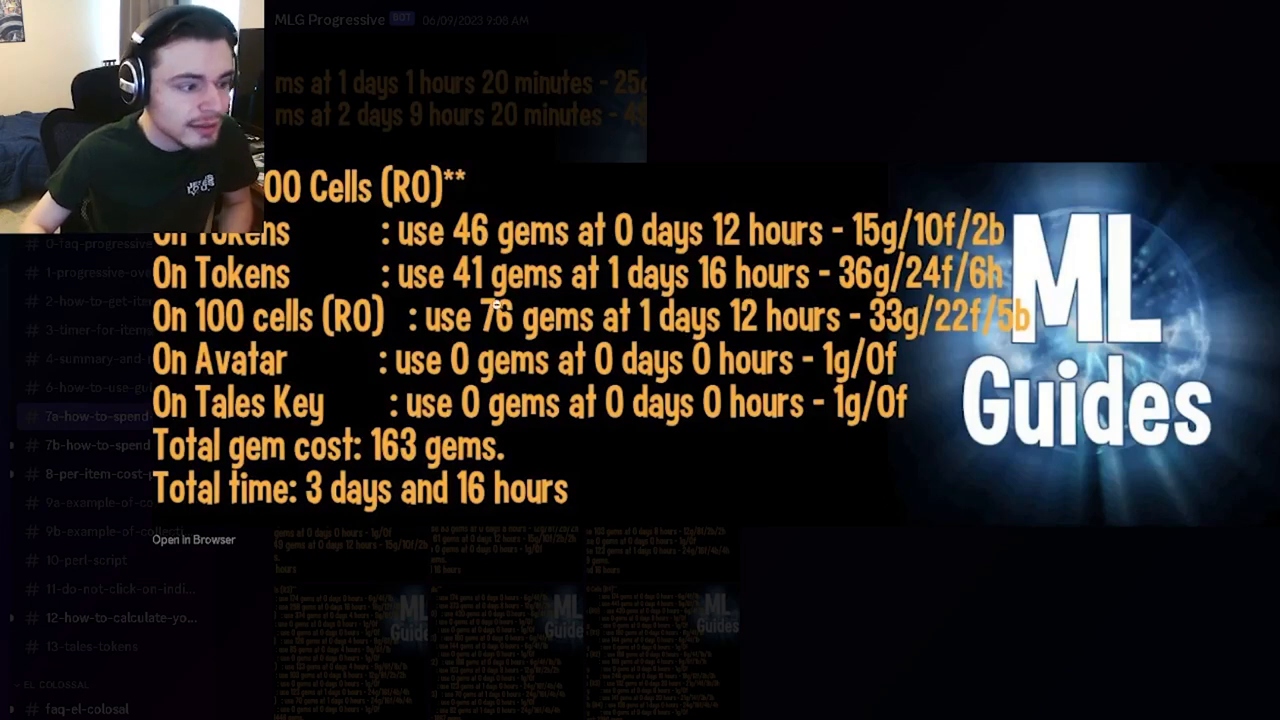
mouse_move(838, 370)
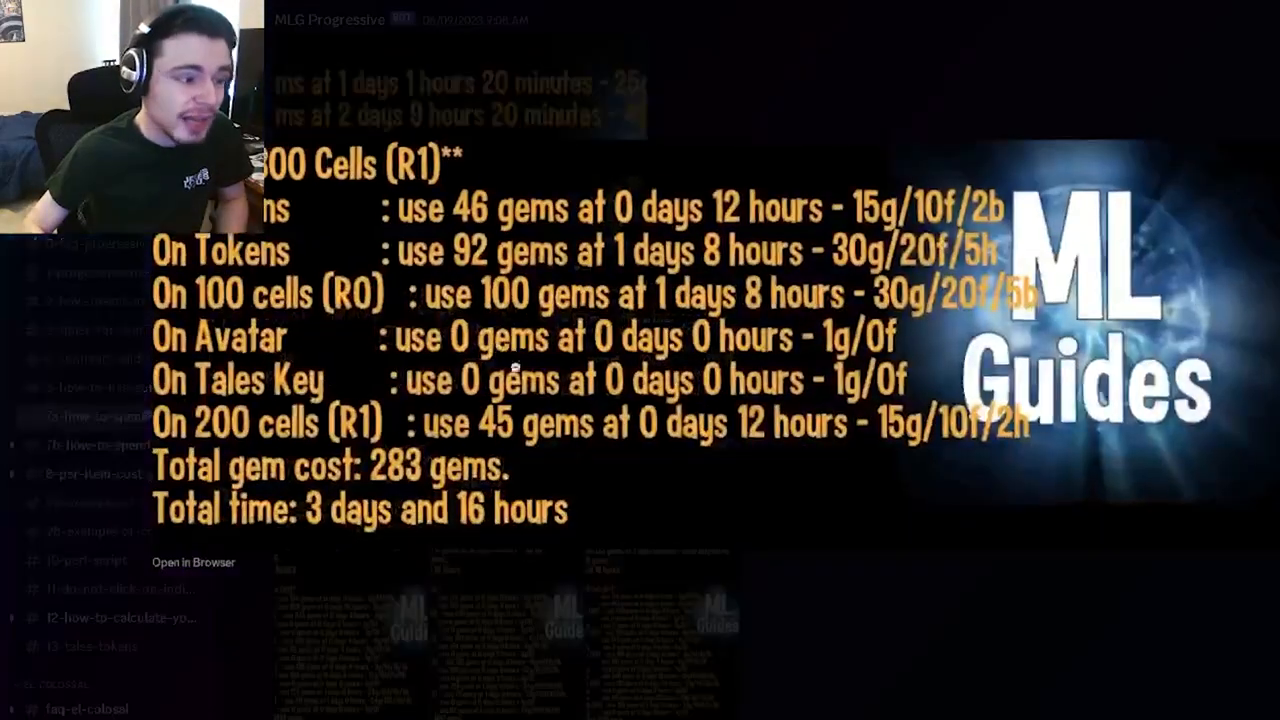
Scroll the channel back to the bot's post with the gem-cost guide thumbnail grid
scroll(down, 3)
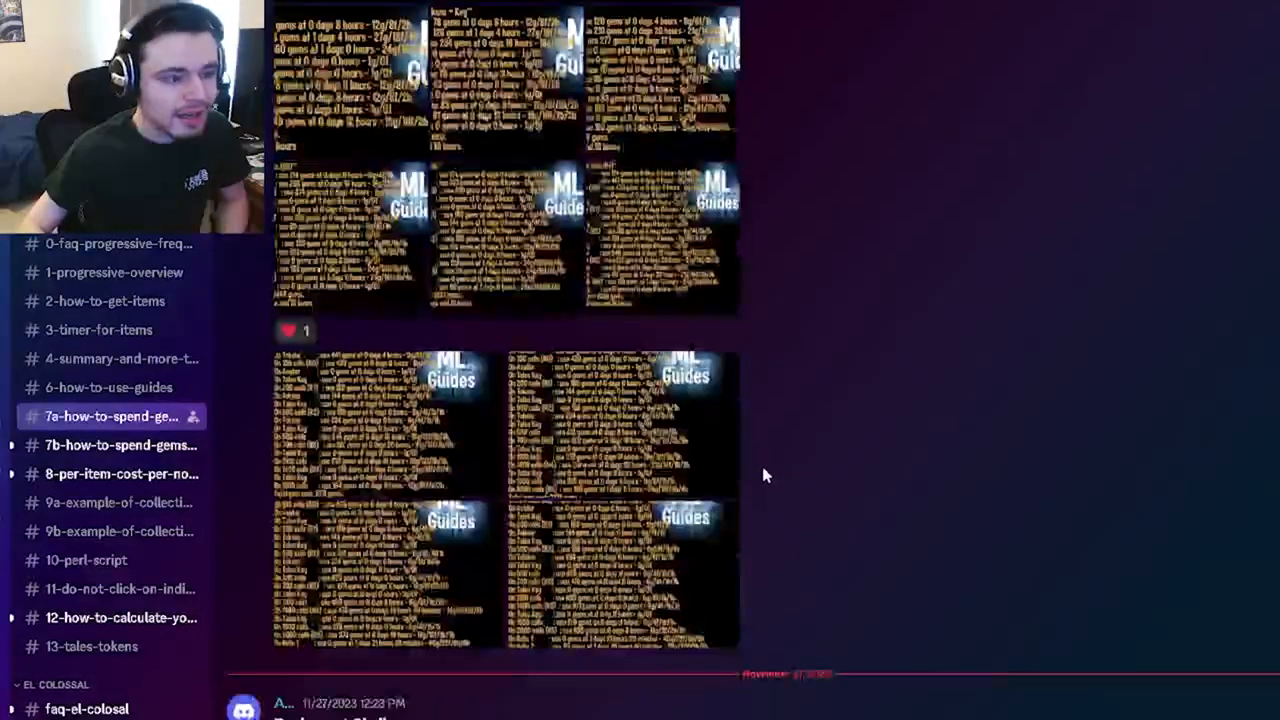
scroll(up, 3)
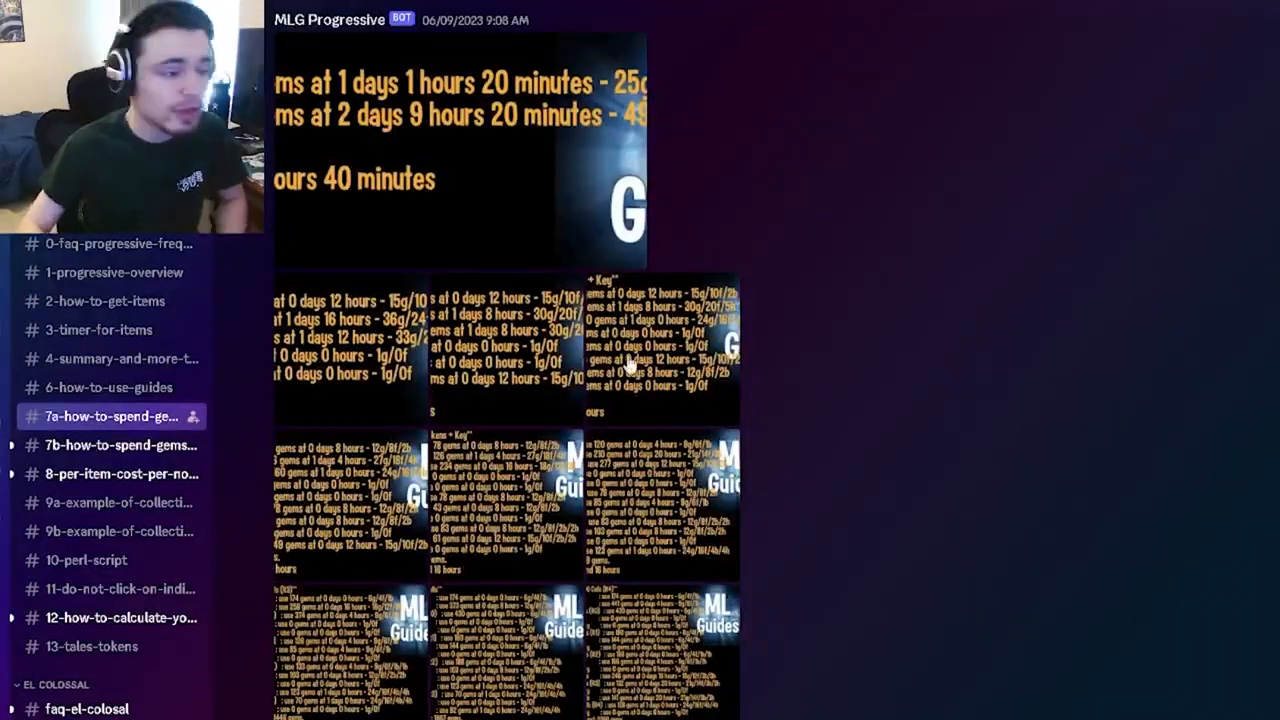
scroll(up, 3)
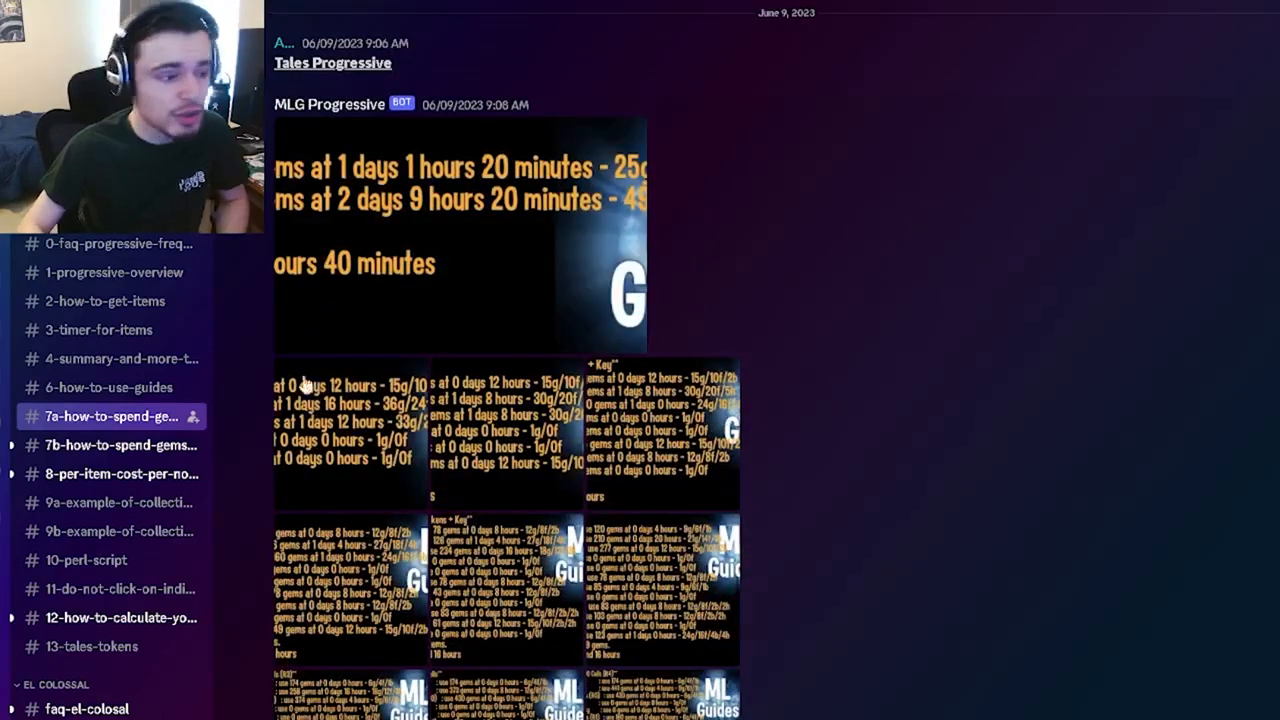